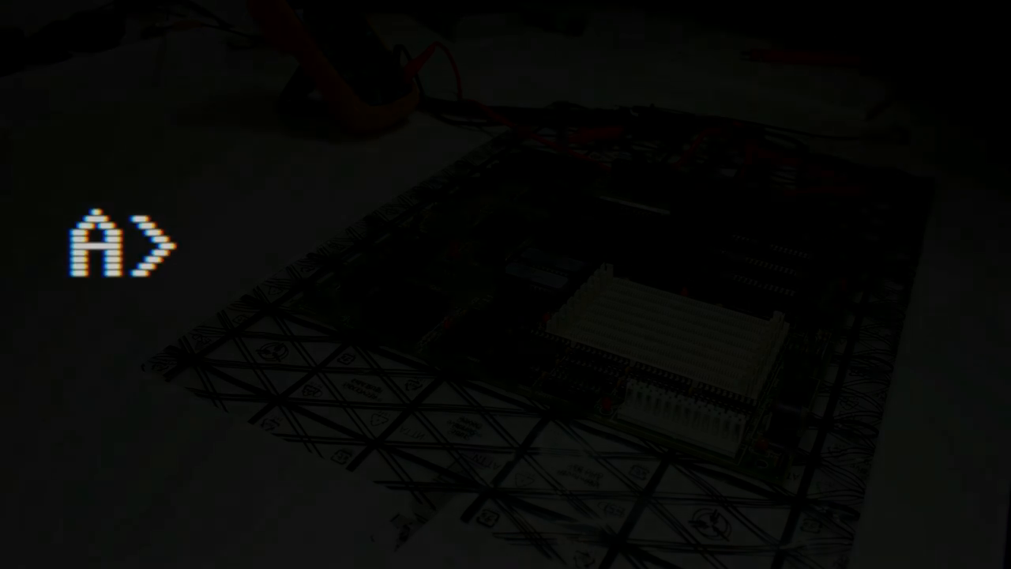
type("flash")
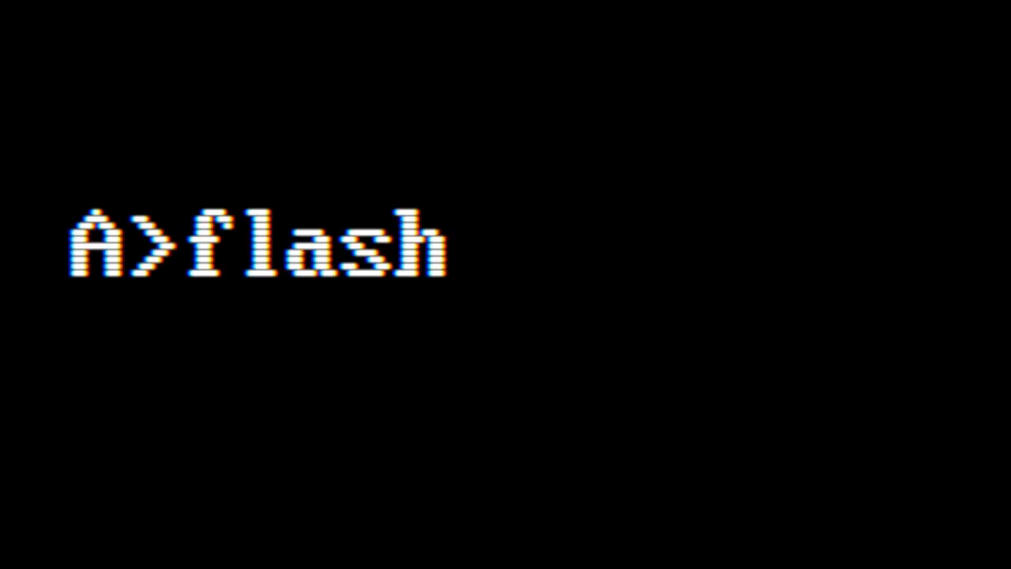
type("/me")
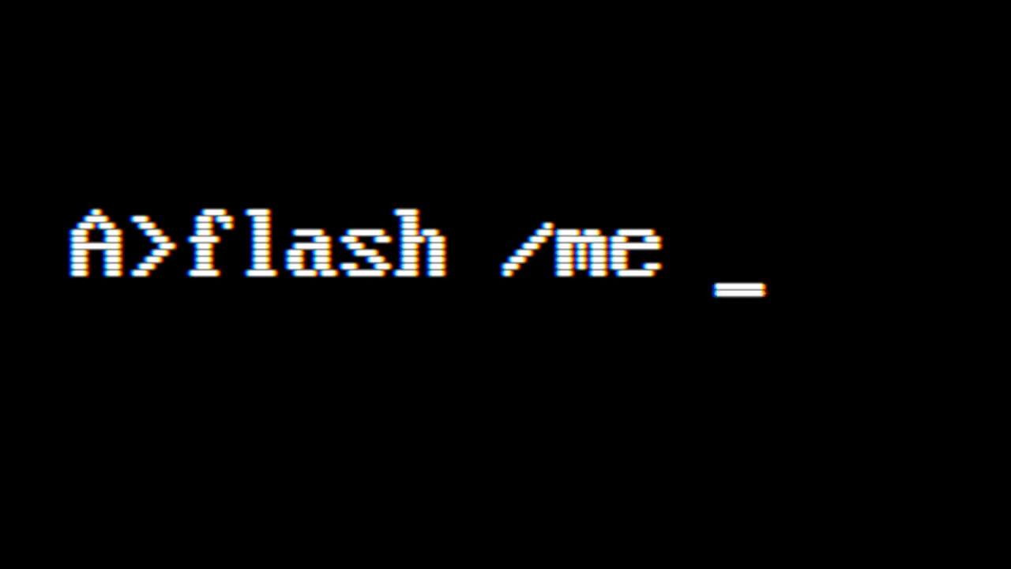
type("back")
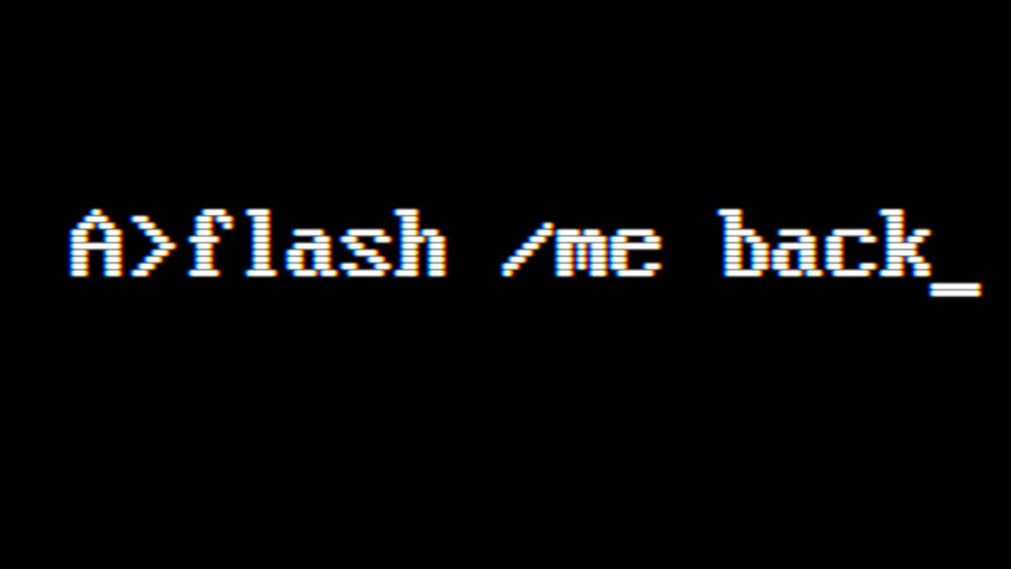